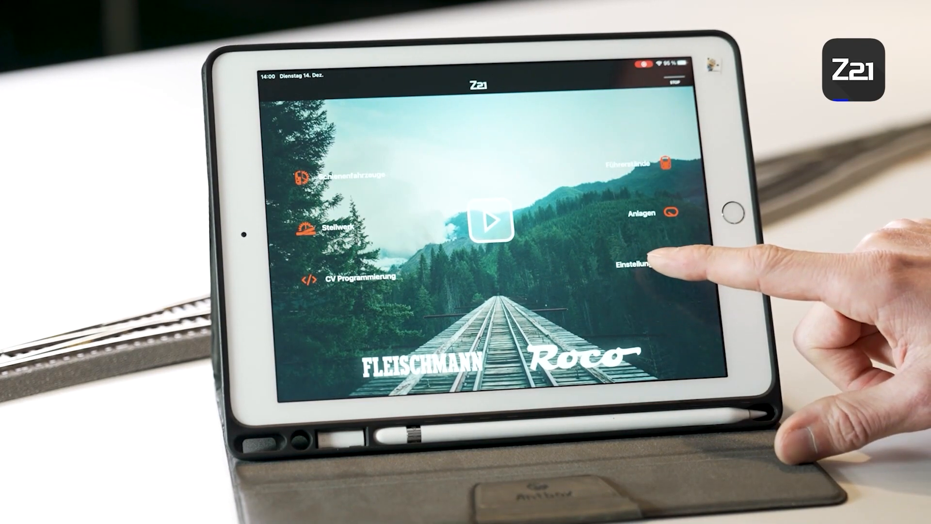
- Set Textgröße to Groß under App Einstellungen and reopen the settings to confirm
{"action": "left_click", "coordinate": [634, 265]}
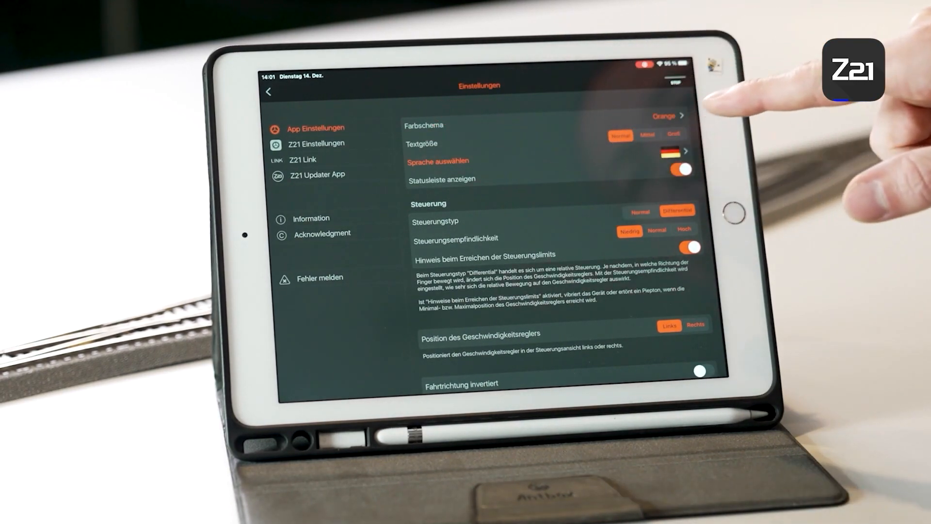
{"action": "left_click", "coordinate": [665, 116]}
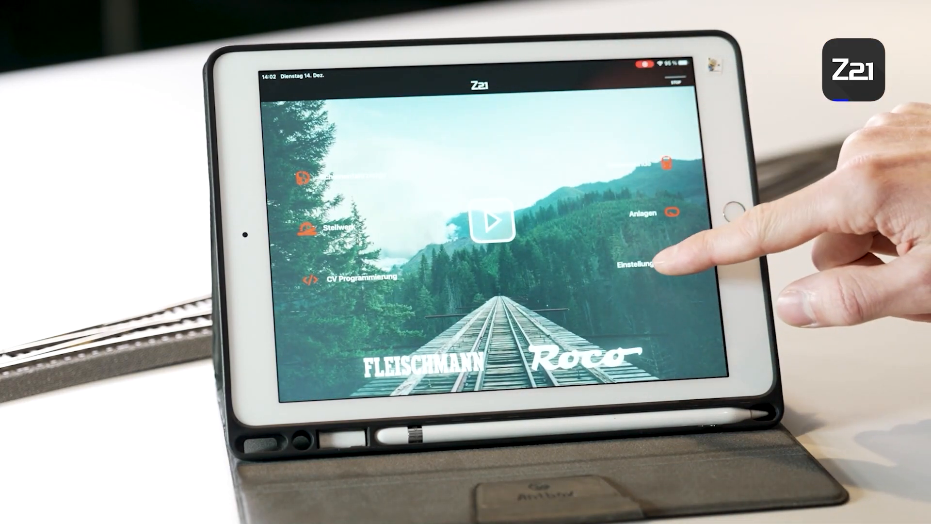
{"action": "left_click", "coordinate": [635, 263]}
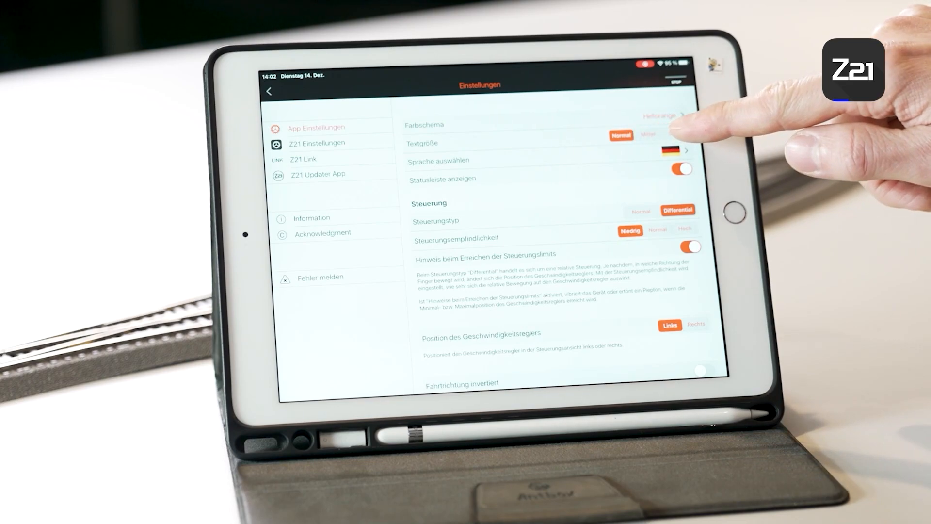
{"action": "left_click", "coordinate": [270, 91]}
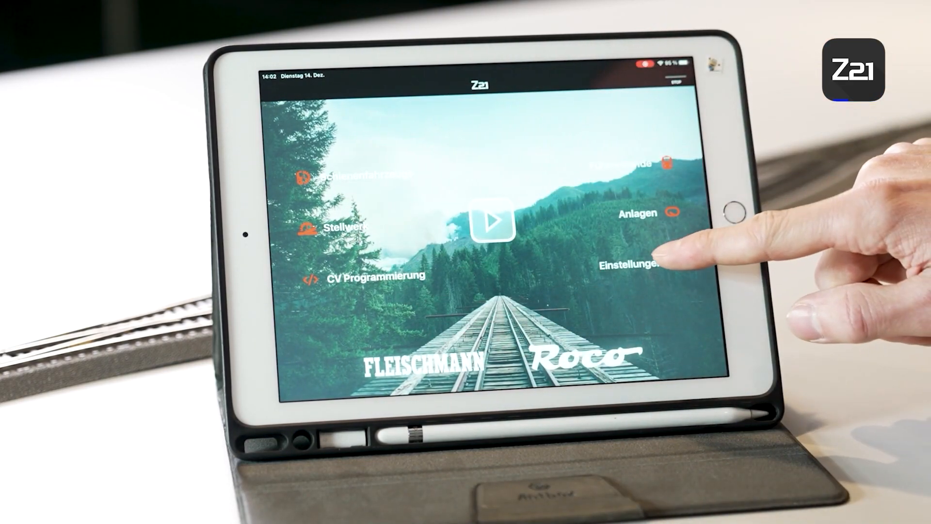
{"action": "left_click", "coordinate": [631, 264]}
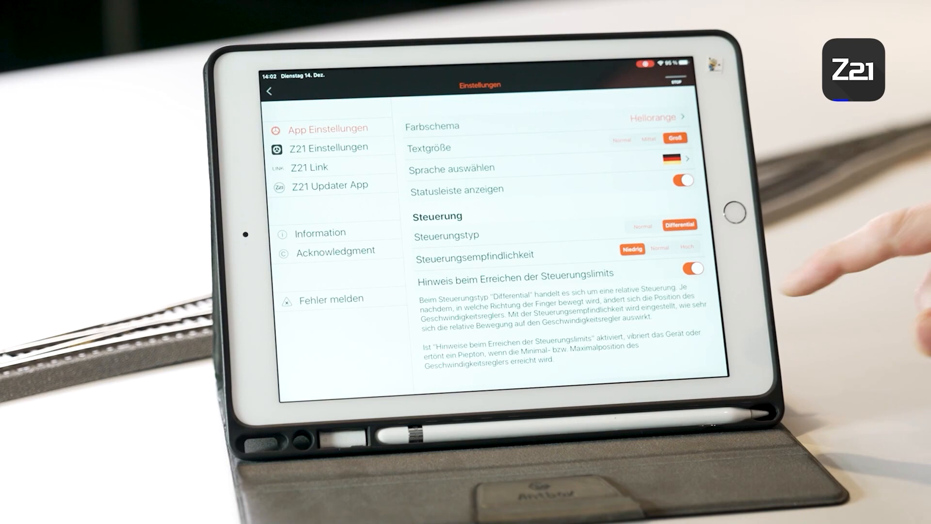
- Switch Steuerungstyp to Normal and check the result on the start screen
{"action": "scroll", "scroll_direction": "down", "scroll_amount": 3}
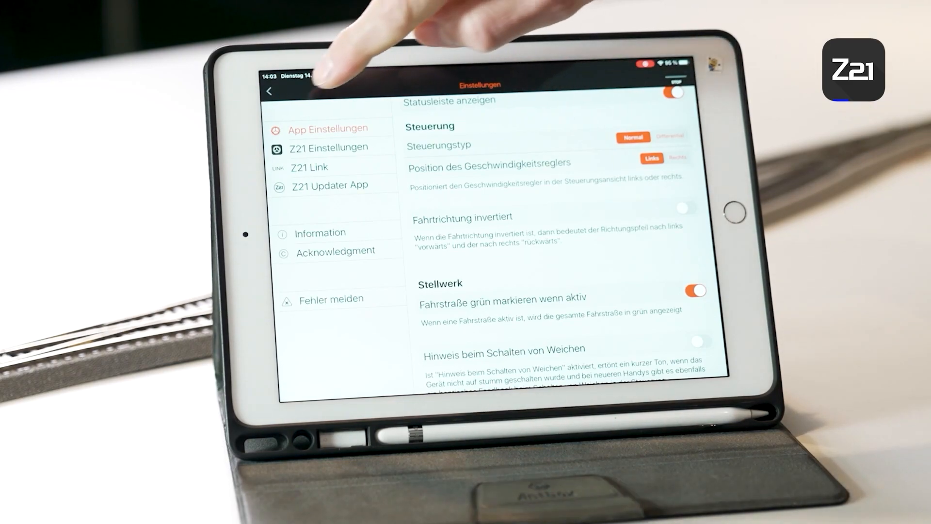
{"action": "left_click", "coordinate": [271, 91]}
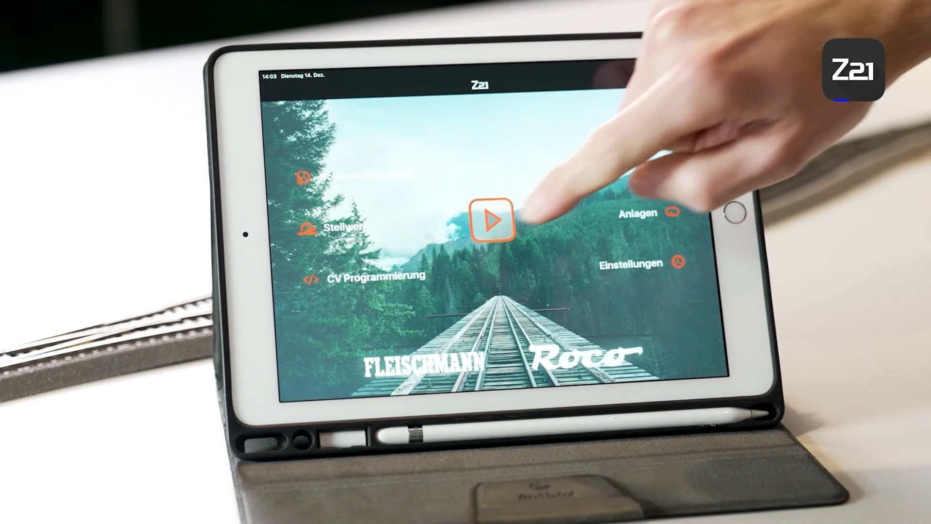
{"action": "left_click", "coordinate": [495, 221]}
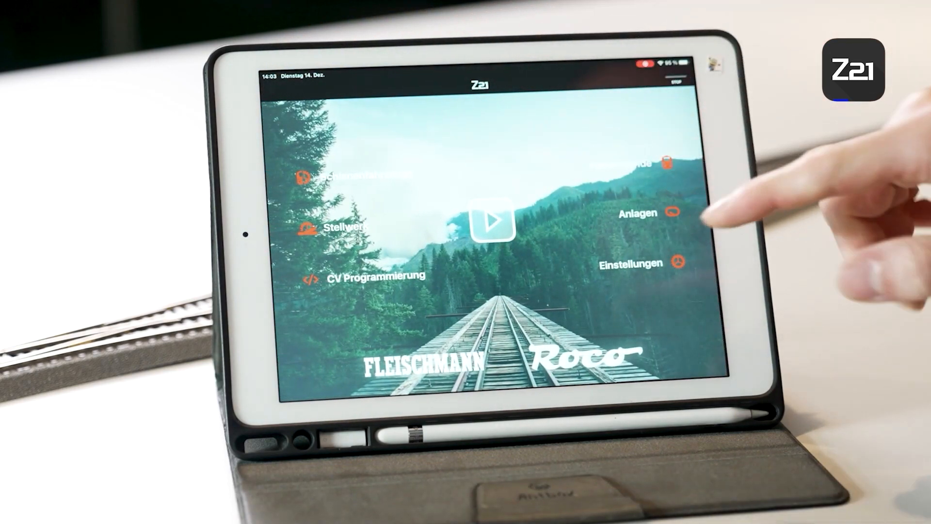
{"action": "left_click", "coordinate": [634, 264]}
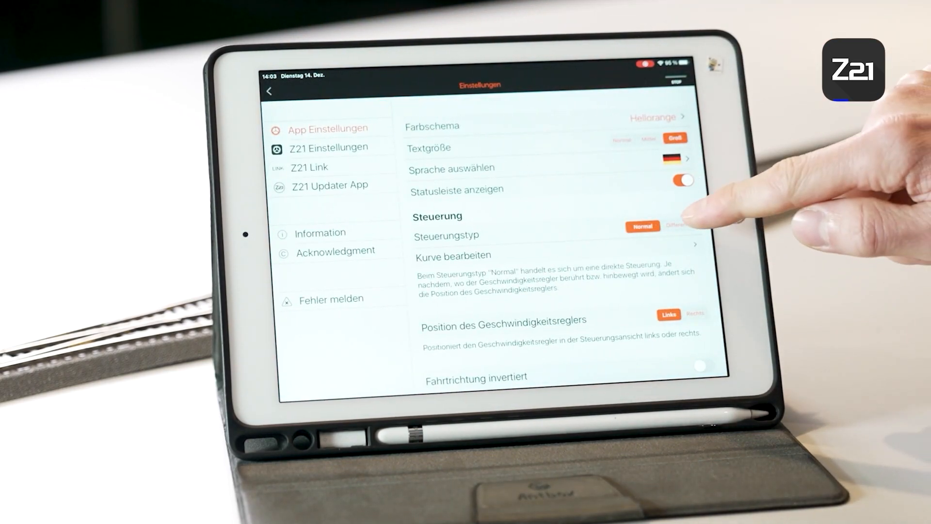
- Switch Steuerungstyp back to Differential and return to the start screen
{"action": "left_click", "coordinate": [679, 226]}
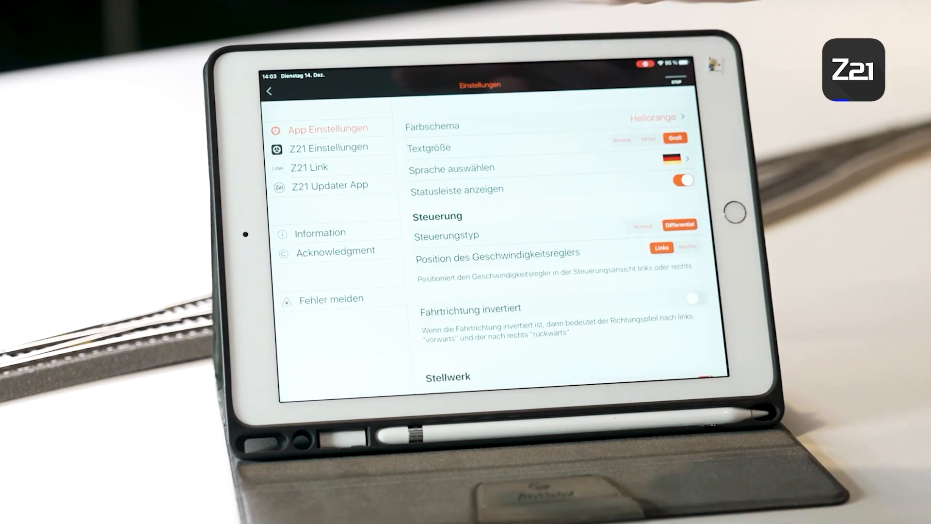
{"action": "left_click", "coordinate": [271, 91]}
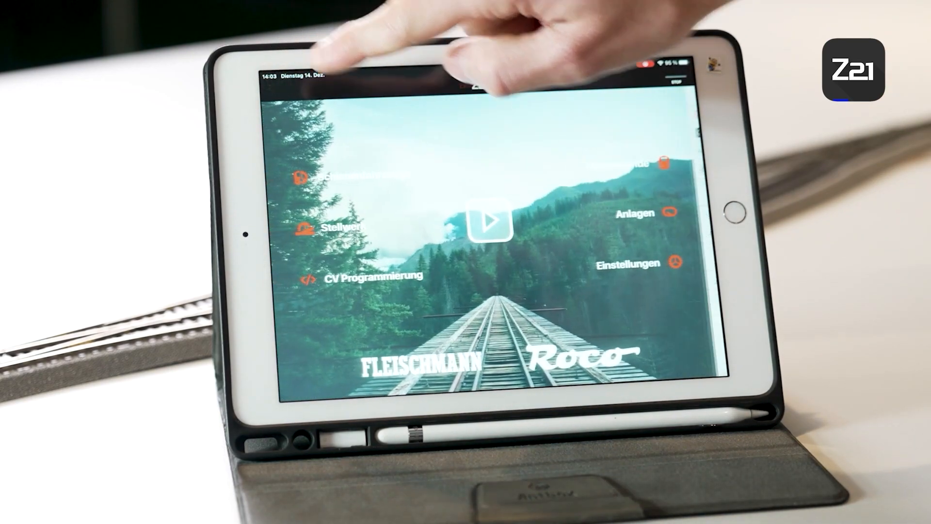
{"action": "left_click", "coordinate": [497, 229]}
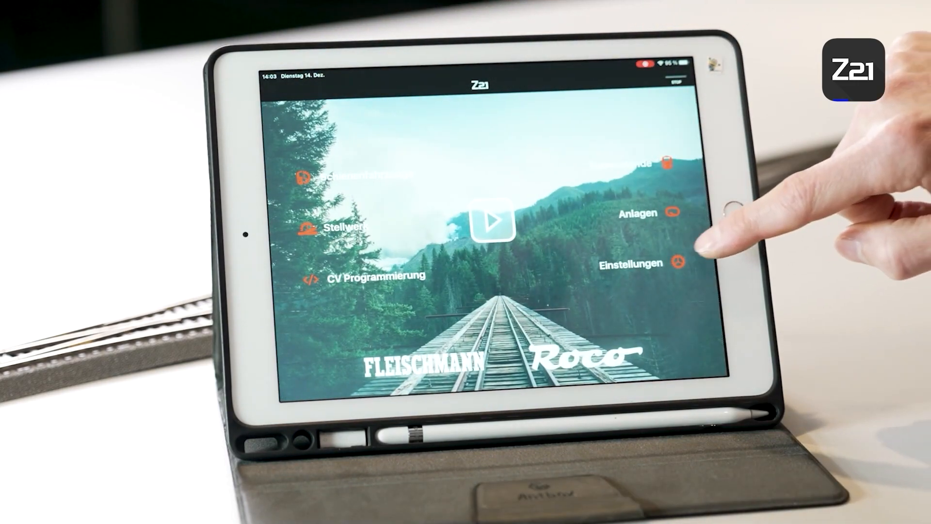
- Reopen App Einstellungen scrolled to the Stellwerk section with green route highlighting
{"action": "left_click", "coordinate": [633, 264]}
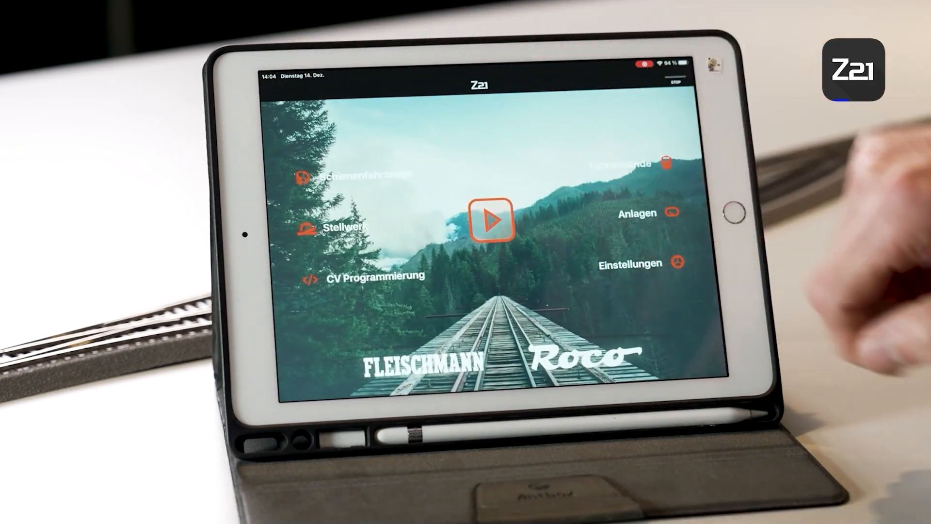
{"action": "left_click", "coordinate": [492, 219]}
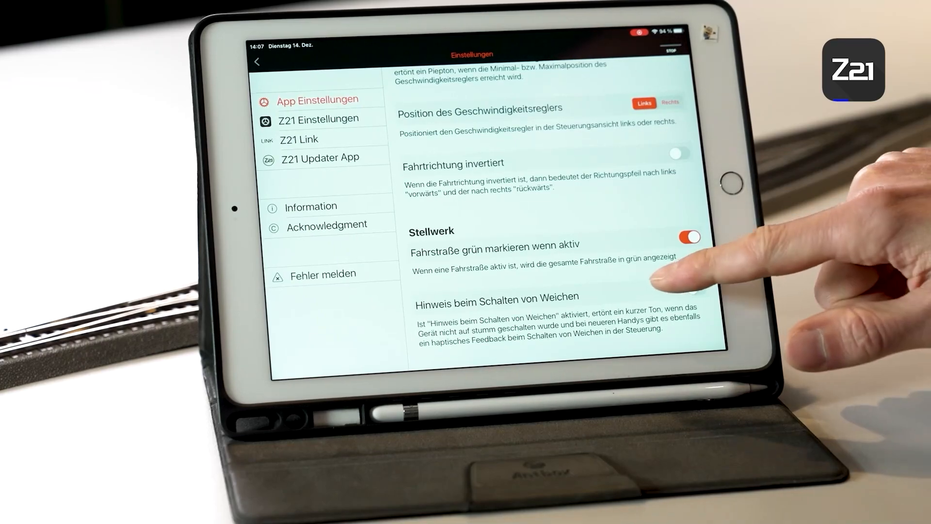
{"action": "scroll", "scroll_direction": "down", "scroll_amount": 3}
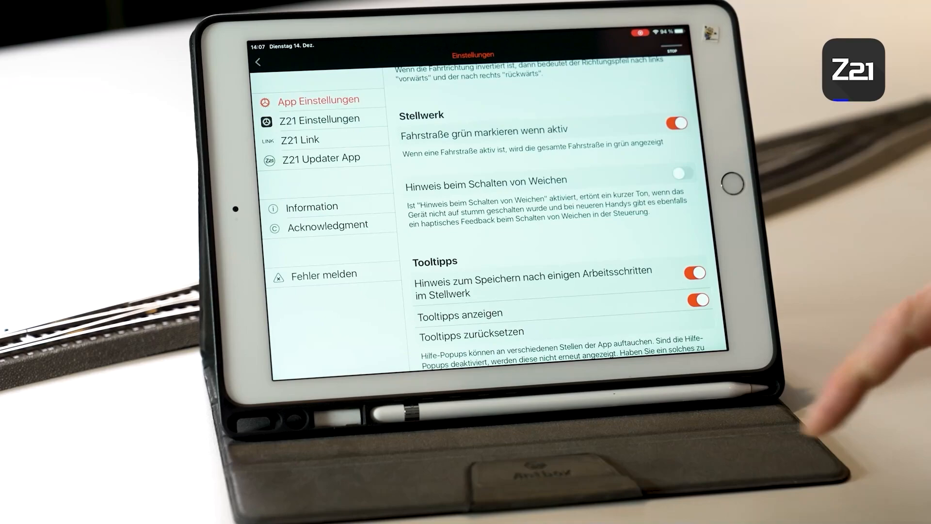
{"action": "mouse_move", "coordinate": [861, 404]}
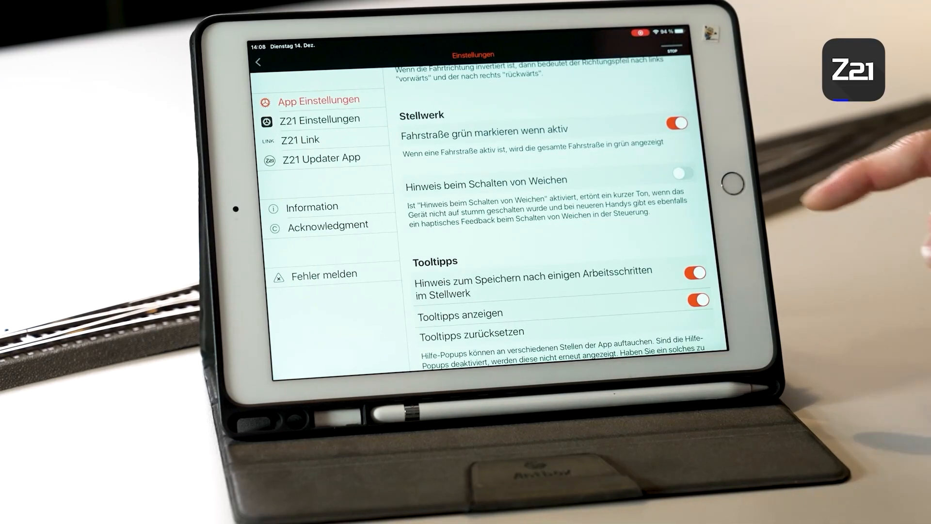
{"action": "scroll", "scroll_direction": "down", "scroll_amount": 3}
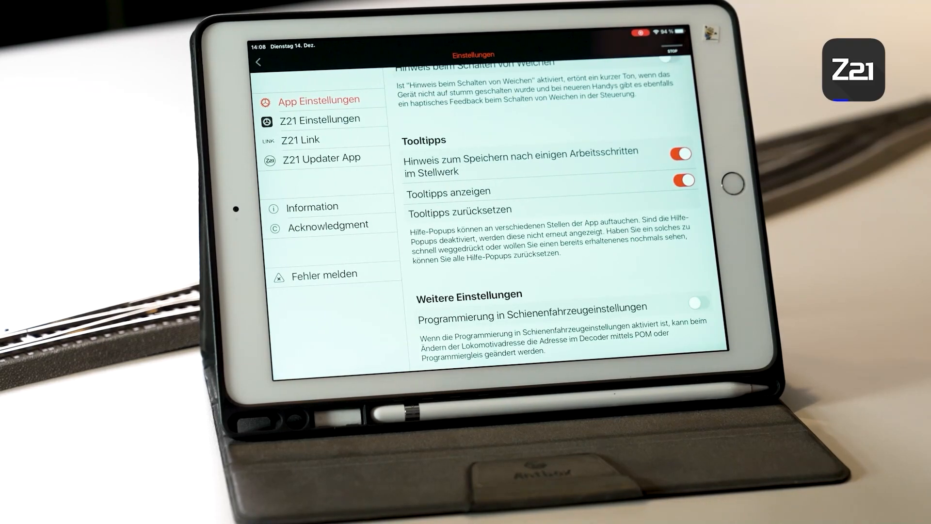
{"action": "scroll", "scroll_direction": "down", "scroll_amount": 3}
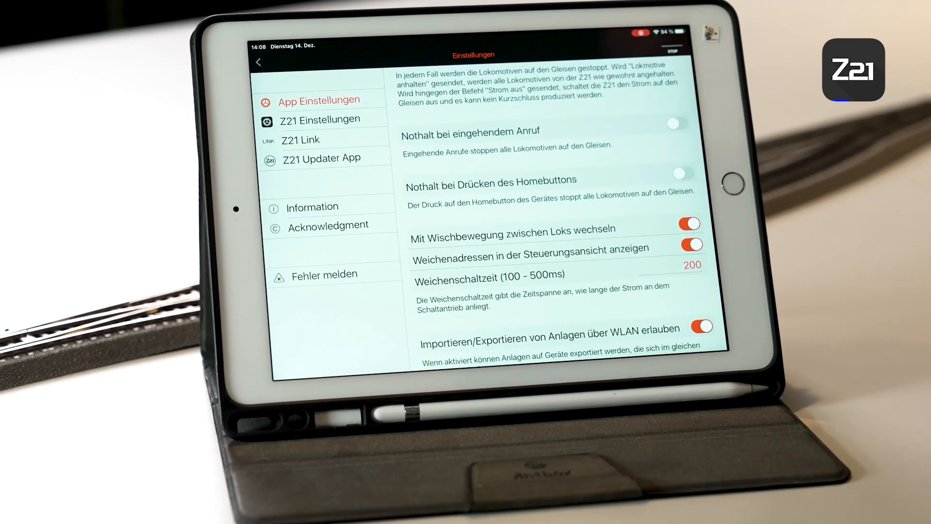
{"action": "mouse_move", "coordinate": [861, 179]}
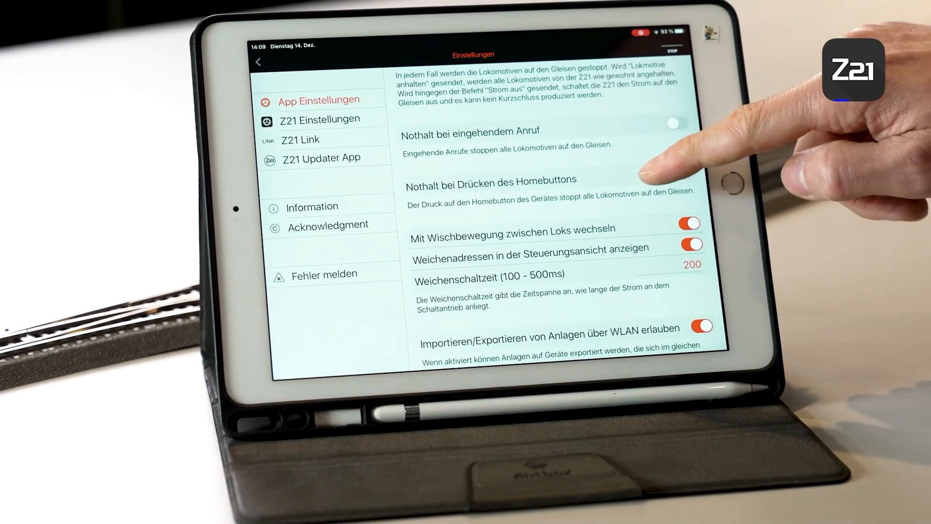
{"action": "scroll", "scroll_direction": "down", "scroll_amount": 3}
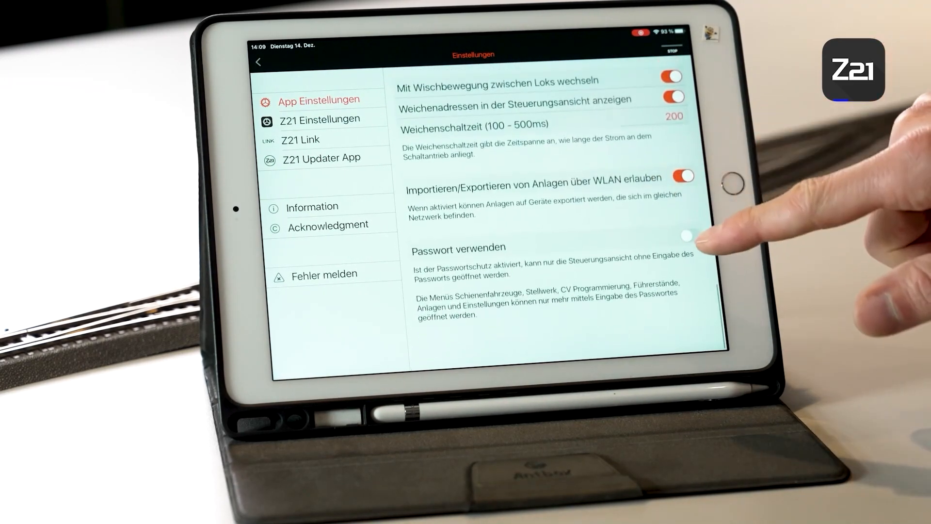
{"action": "left_click", "coordinate": [683, 175]}
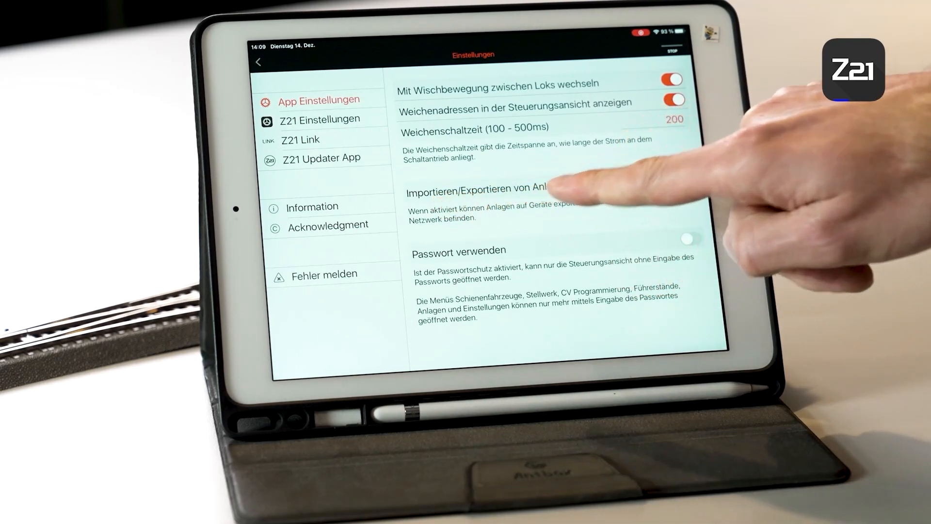
{"action": "left_click", "coordinate": [682, 180]}
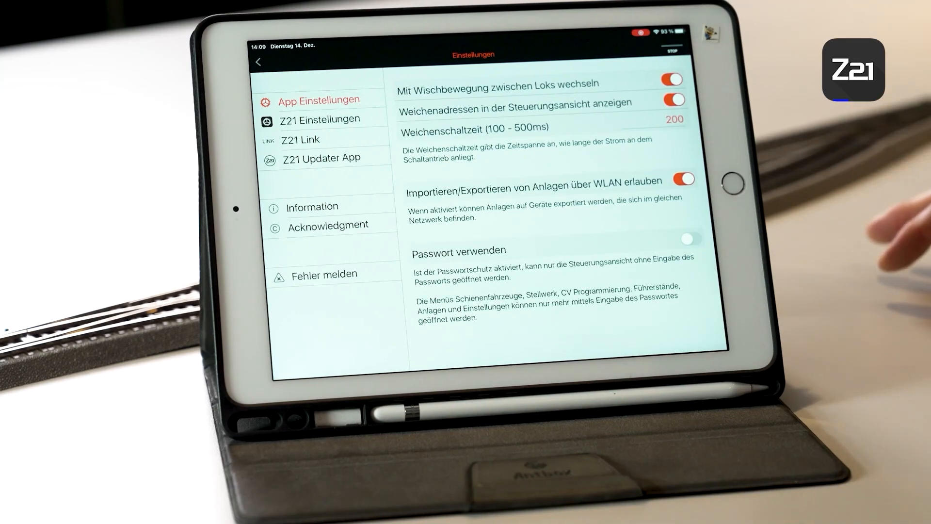
{"action": "mouse_move", "coordinate": [861, 268]}
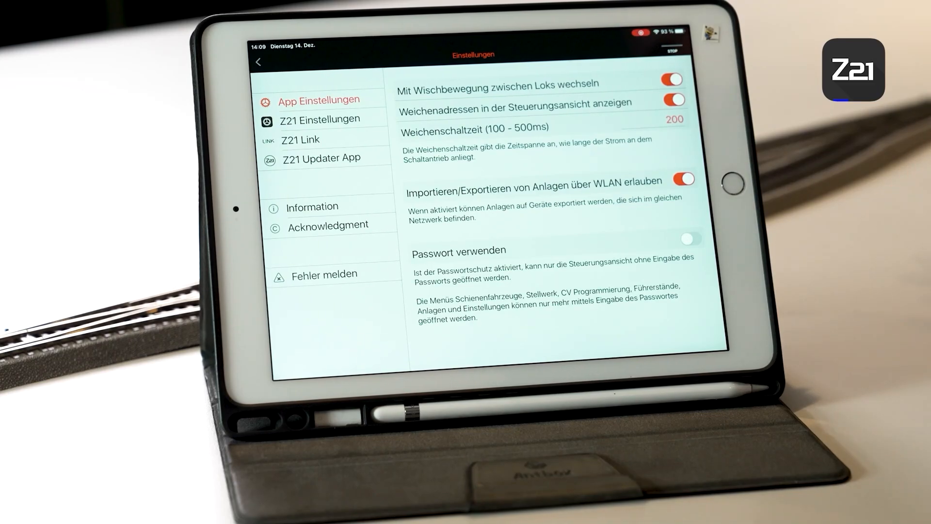
- Join the Z21_0707 network in iOS Settings > WLAN
{"action": "left_click", "coordinate": [319, 119]}
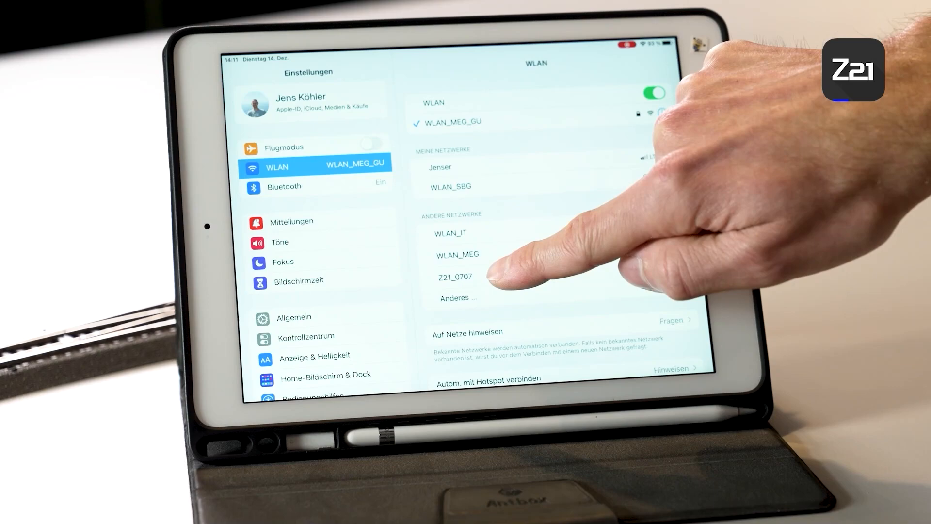
{"action": "left_click", "coordinate": [455, 276]}
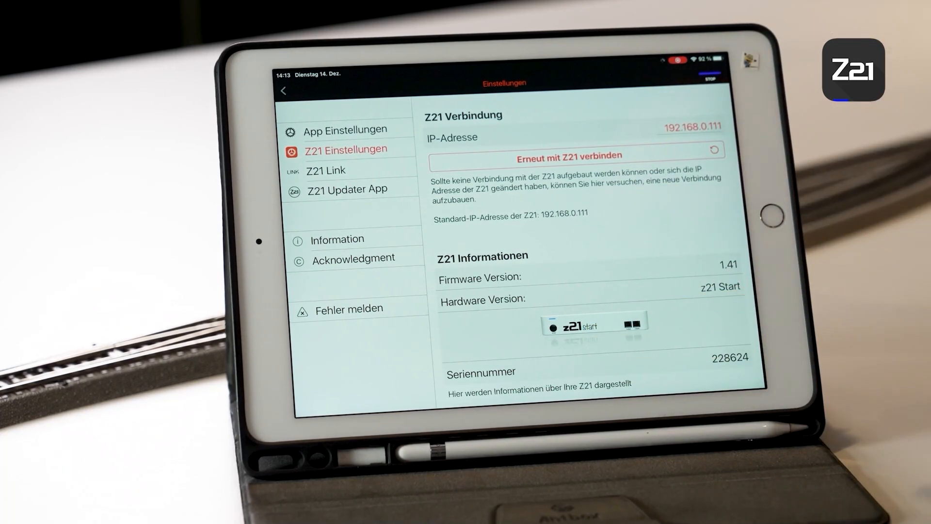
- Scroll Z21 Einstellungen down to the Systemstatus readings (110 mA, 24 °C, 18.0 V)
{"action": "scroll", "scroll_direction": "down", "scroll_amount": 3}
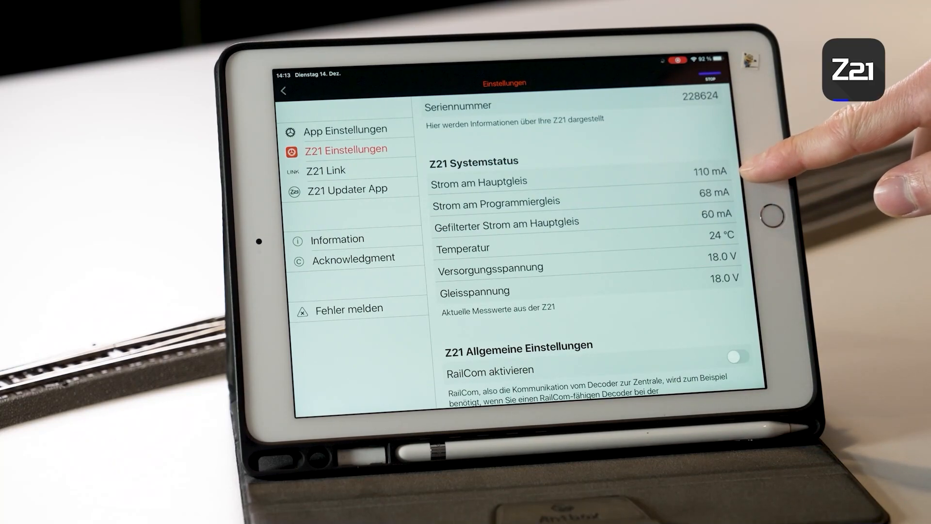
- Toggle 'RailCom aktivieren' on, off, and leave it on
{"action": "scroll", "scroll_direction": "down", "scroll_amount": 3}
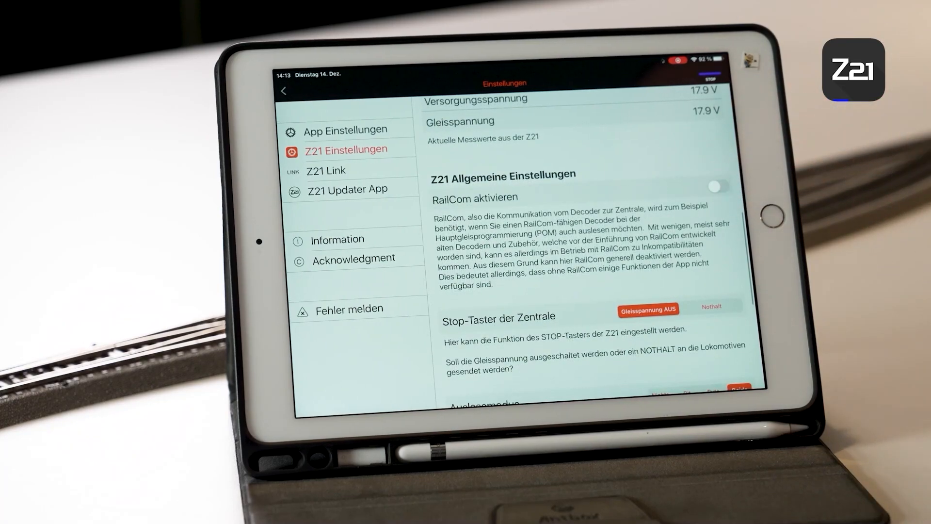
{"action": "left_click", "coordinate": [718, 186]}
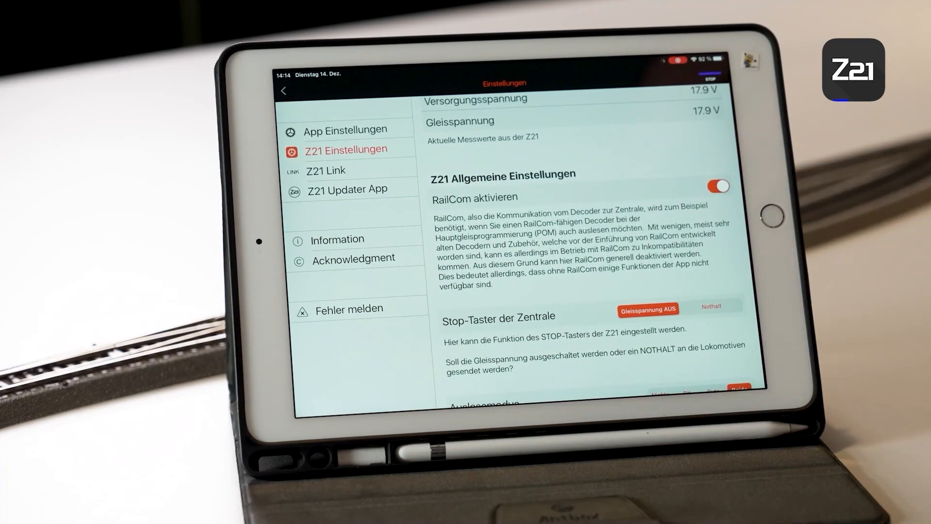
{"action": "left_click", "coordinate": [718, 186]}
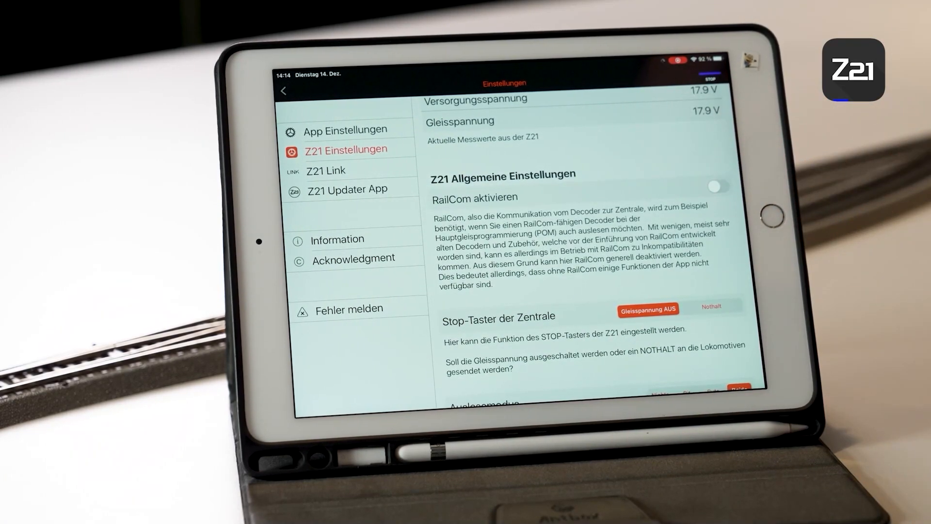
{"action": "left_click", "coordinate": [716, 186]}
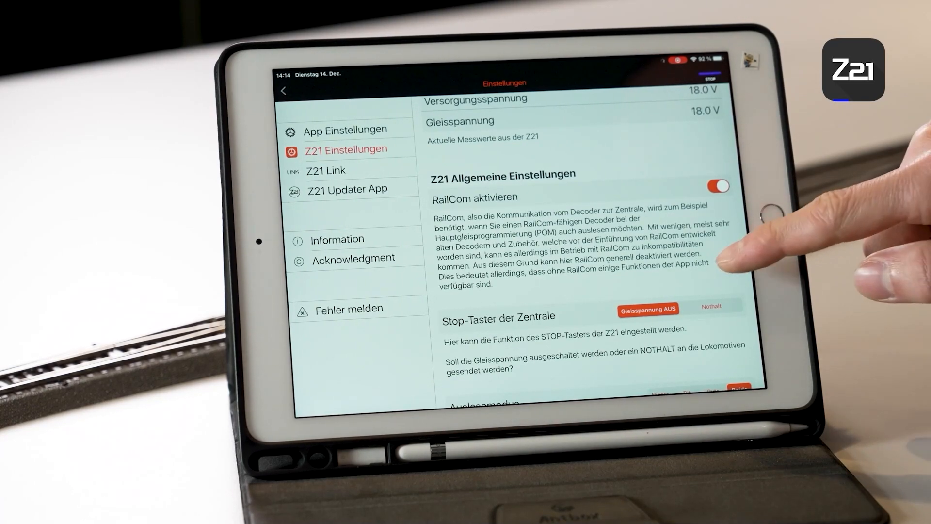
{"action": "scroll", "scroll_direction": "down", "scroll_amount": 3}
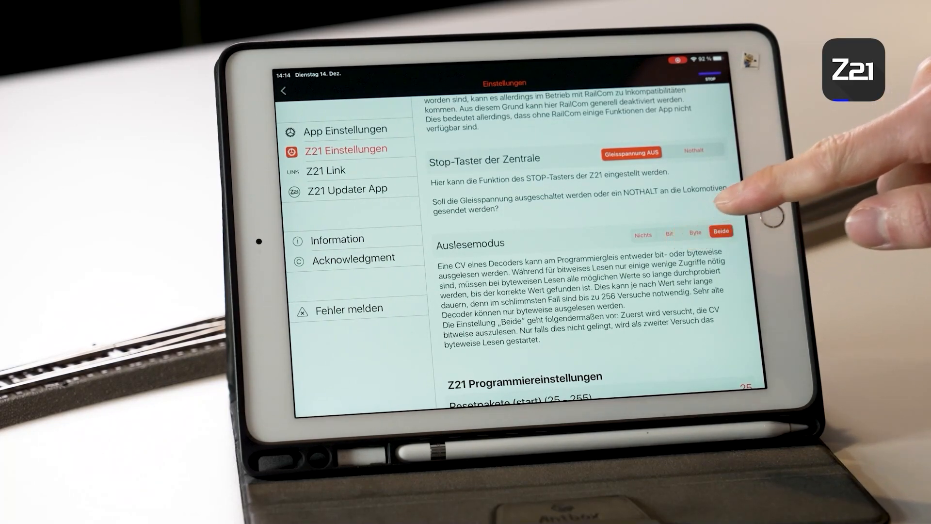
{"action": "mouse_move", "coordinate": [766, 213]}
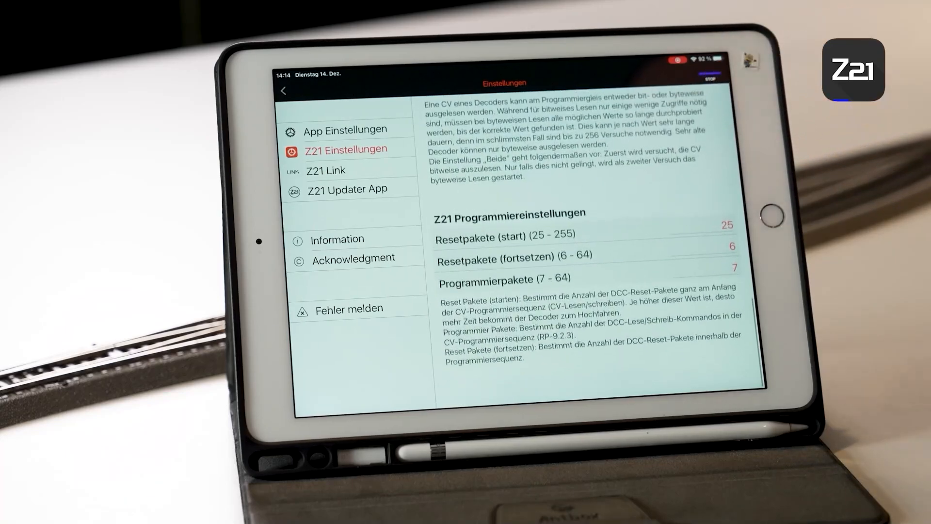
- Review the Fehler melden settings page and return to the start screen
{"action": "left_click", "coordinate": [349, 309]}
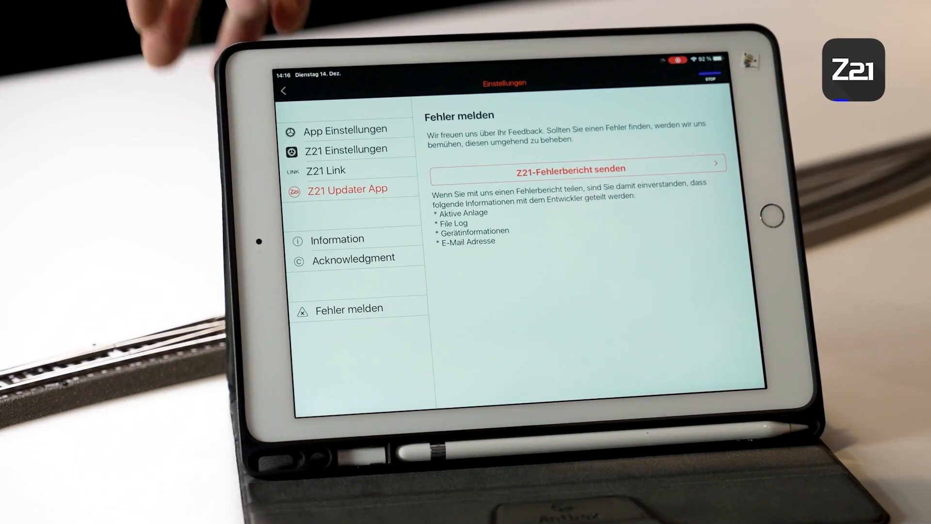
{"action": "left_click", "coordinate": [284, 90]}
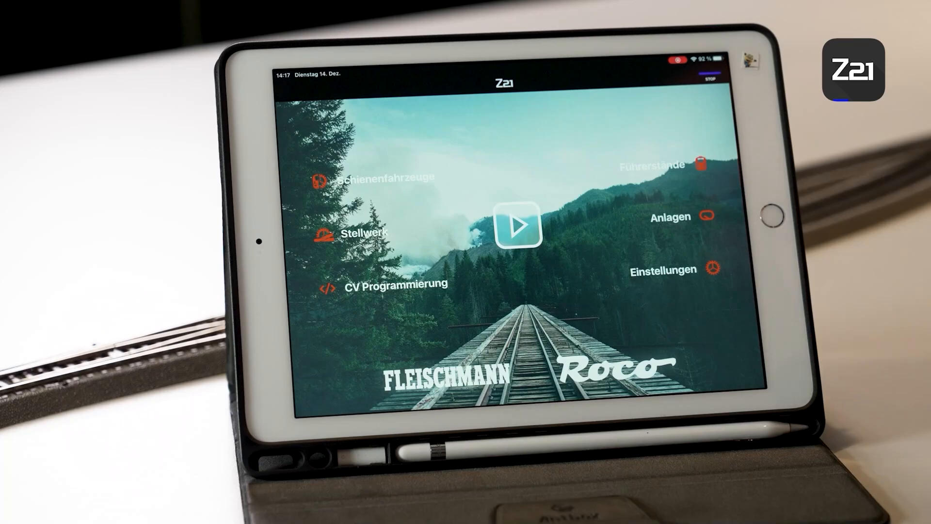
- Open Anlagen and scroll the Videodreh layout details down to Exportieren
{"action": "left_click", "coordinate": [670, 217]}
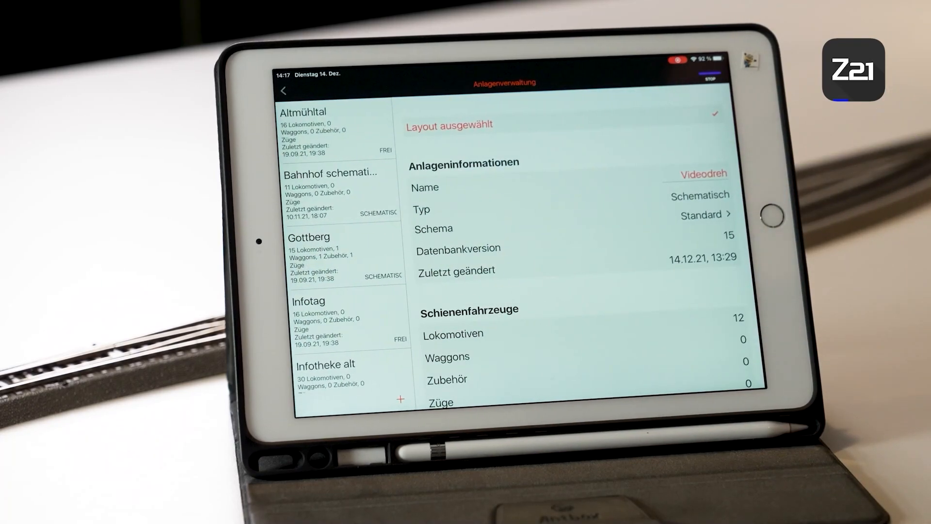
{"action": "scroll", "scroll_direction": "down", "scroll_amount": 3}
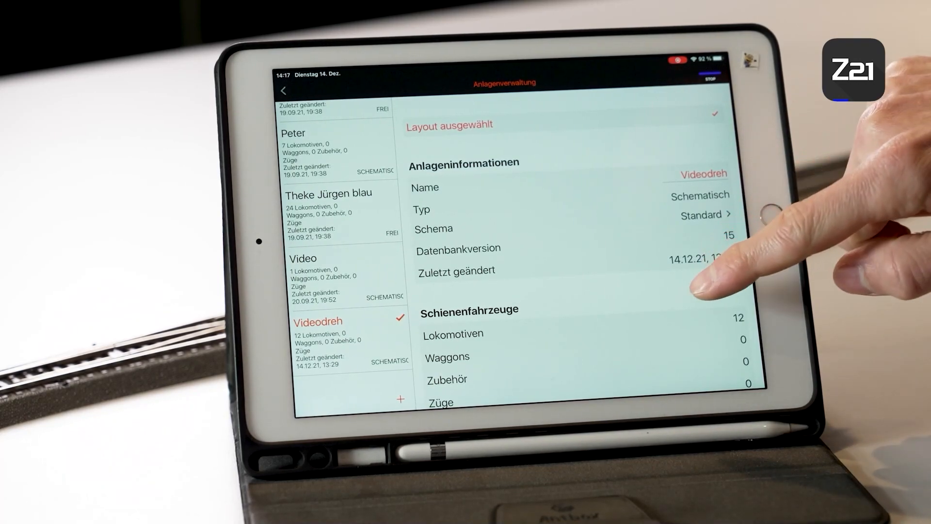
{"action": "mouse_move", "coordinate": [713, 280]}
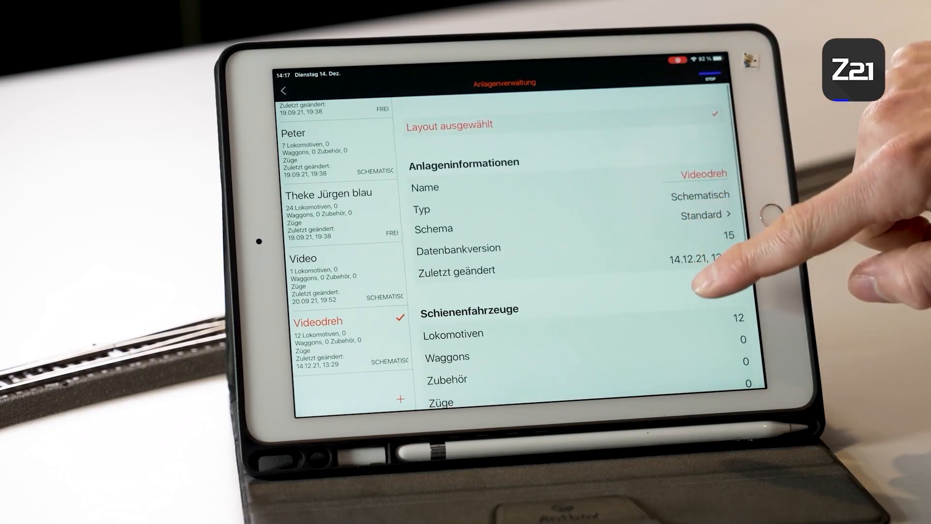
{"action": "scroll", "scroll_direction": "up", "scroll_amount": 3}
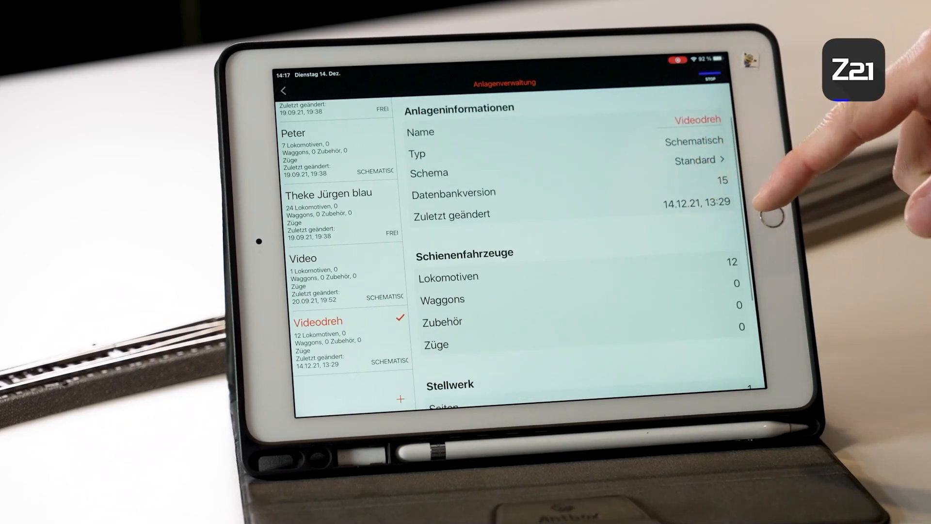
{"action": "scroll", "scroll_direction": "up", "scroll_amount": 3}
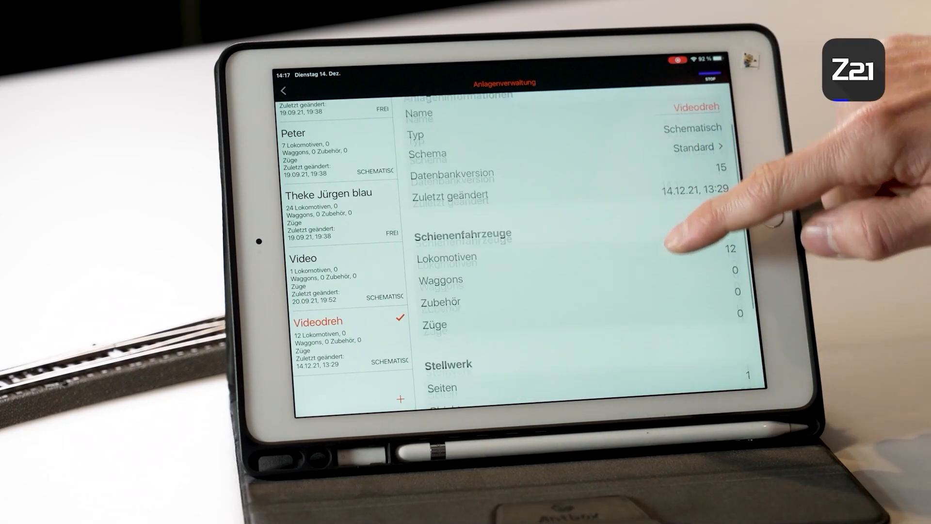
{"action": "scroll", "scroll_direction": "down", "scroll_amount": 3}
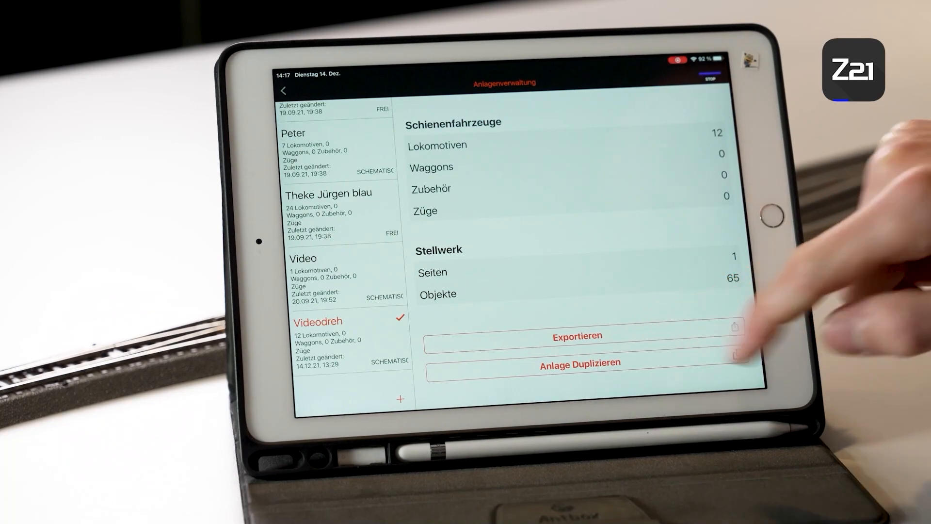
- Start exporting the Videodreh layout over WLAN
{"action": "left_click", "coordinate": [577, 336]}
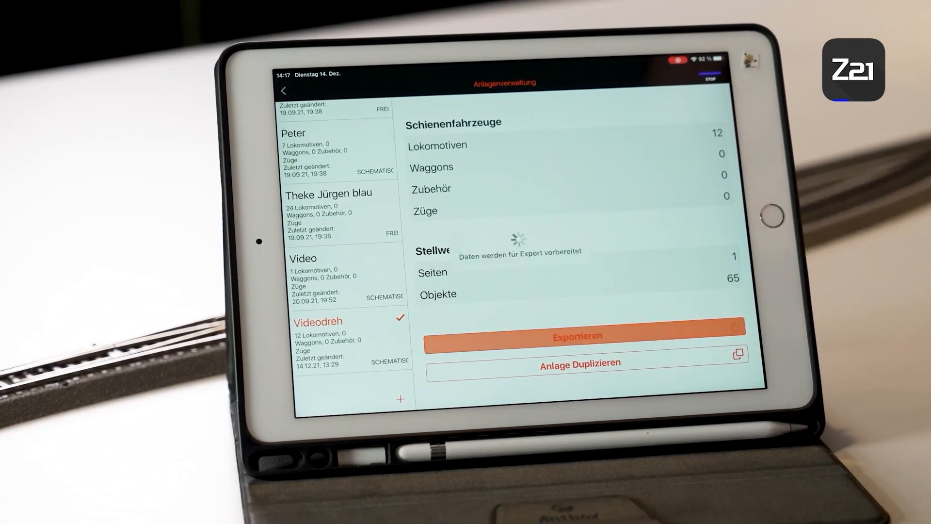
{"action": "left_click", "coordinate": [575, 336]}
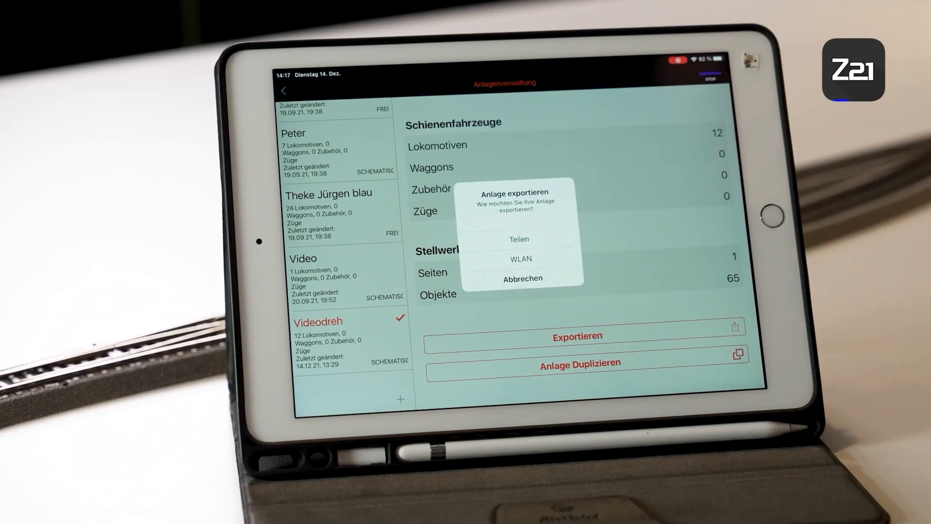
{"action": "left_click", "coordinate": [523, 279]}
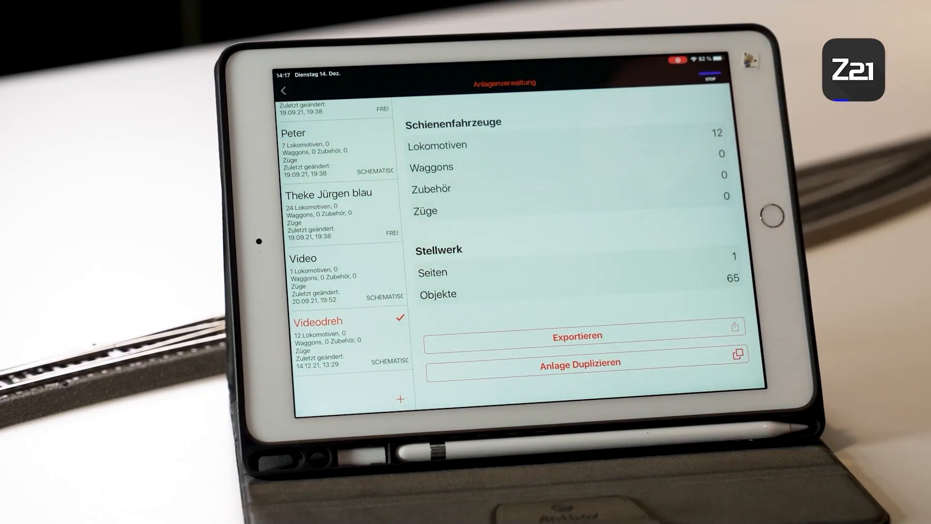
- Cancel the WLAN device search and return to the start screen
{"action": "left_click", "coordinate": [576, 335]}
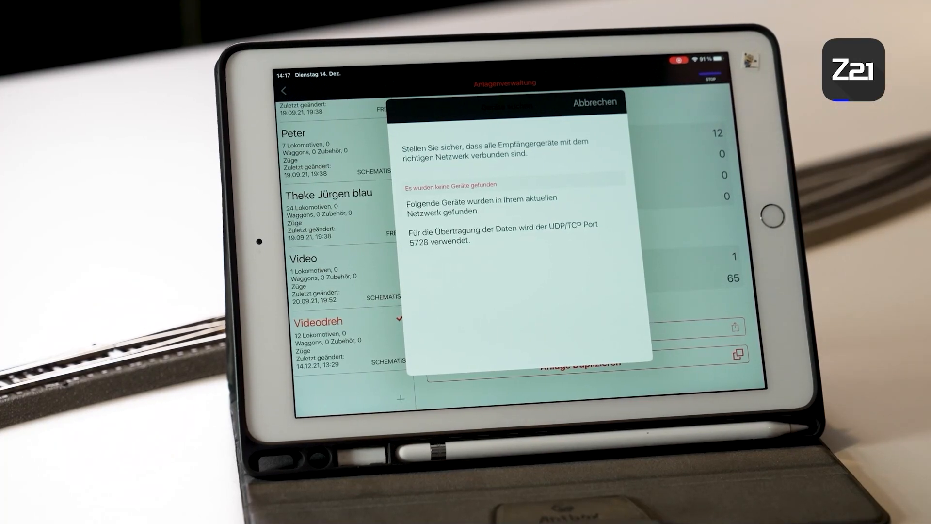
{"action": "left_click", "coordinate": [594, 102]}
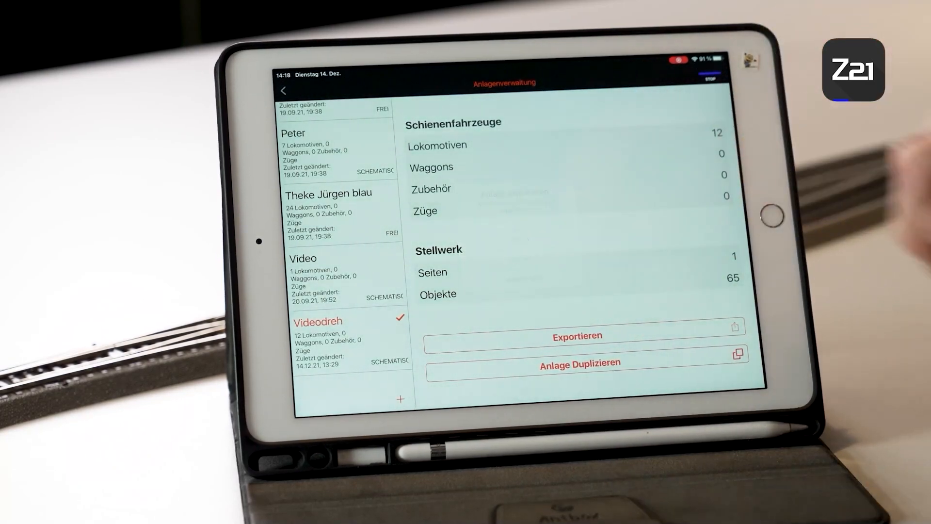
{"action": "left_click", "coordinate": [575, 336]}
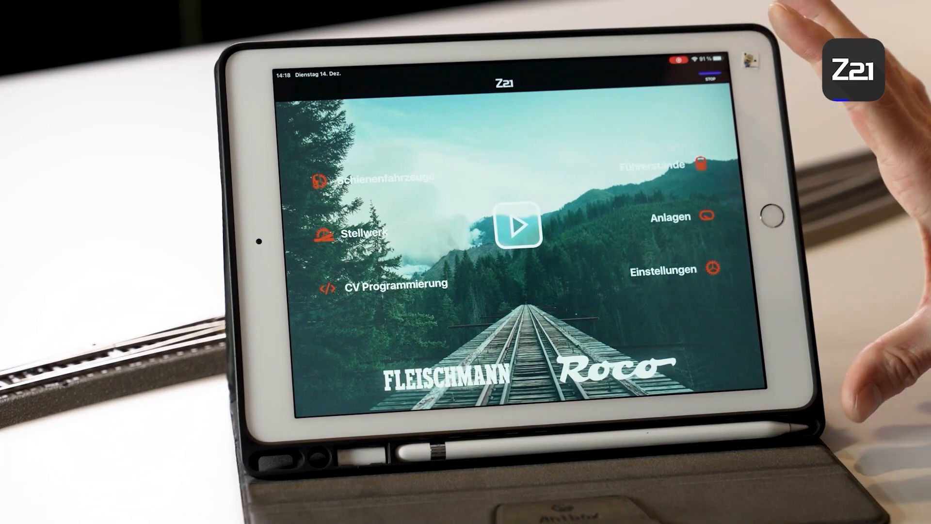
{"action": "mouse_move", "coordinate": [861, 226]}
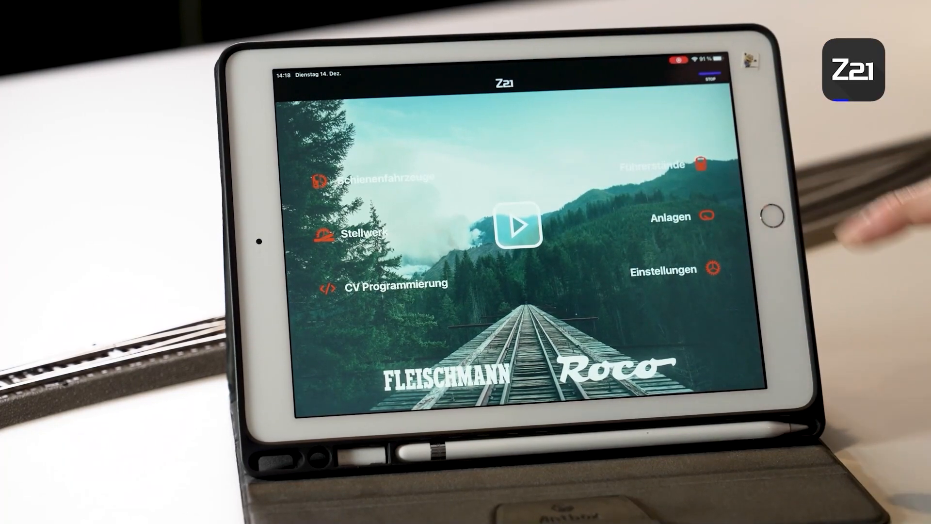
- Open Führerstände and show the installed Re4/4 cab's details
{"action": "left_click", "coordinate": [653, 165]}
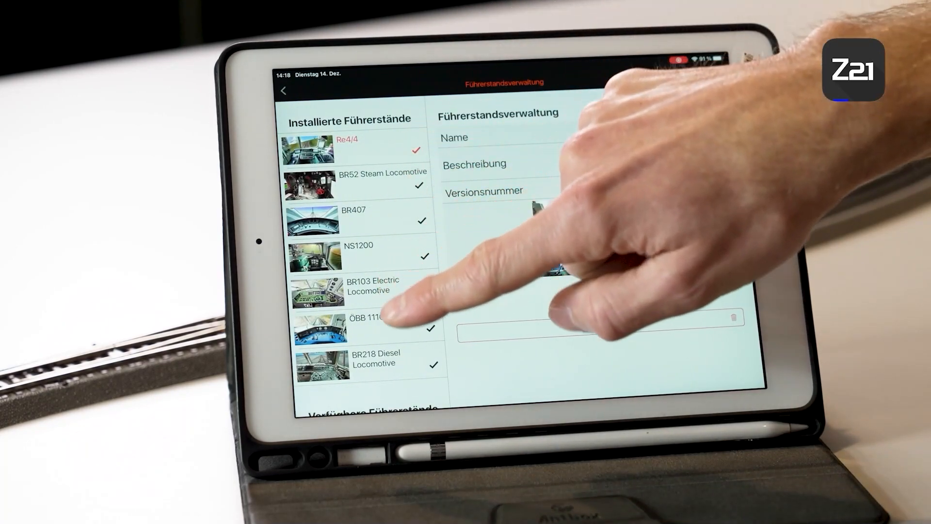
{"action": "left_click", "coordinate": [356, 150]}
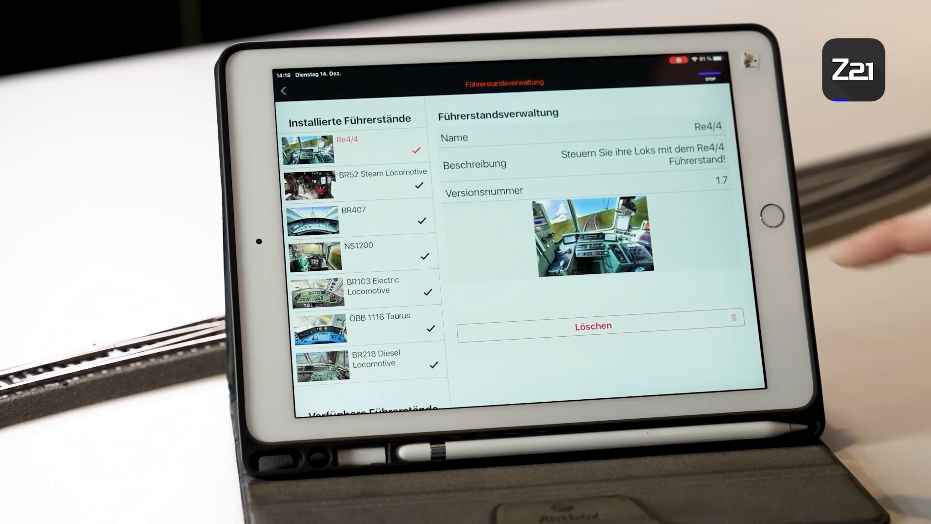